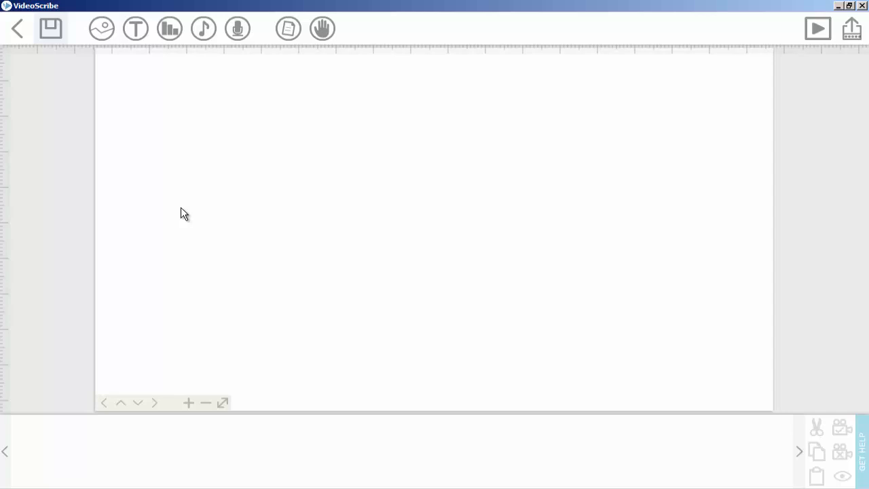
# Add a new text element and enter the message TEXT.
pyautogui.click(136, 29)
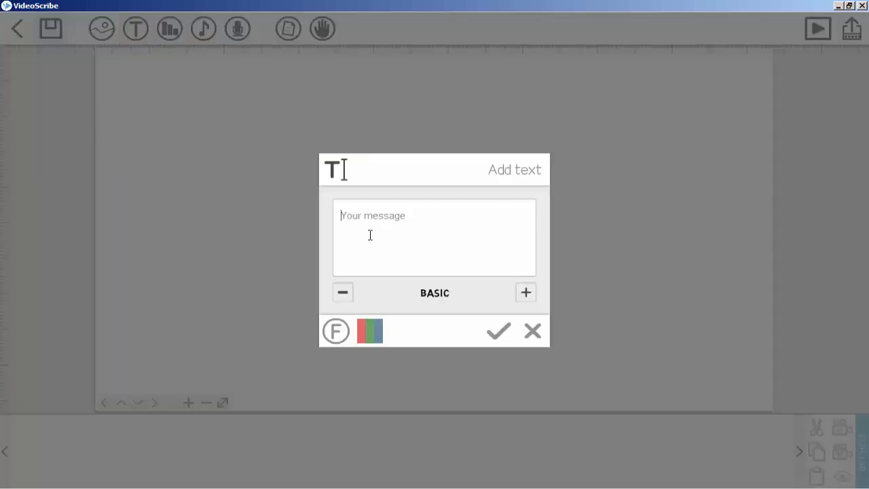
pyautogui.write('TEXT')
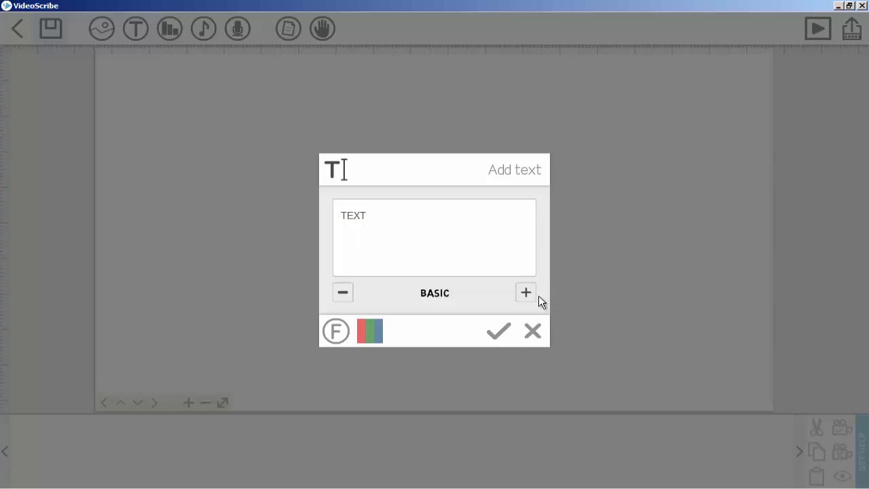
pyautogui.click(526, 293)
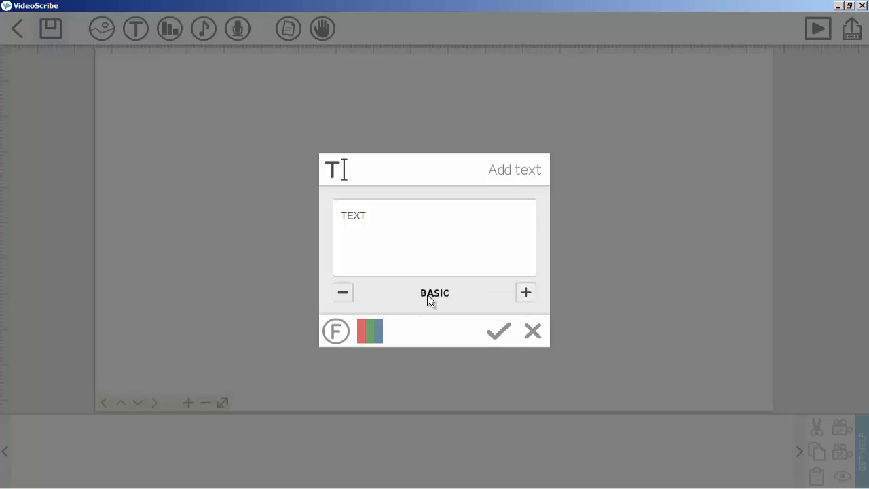
pyautogui.moveTo(355, 309)
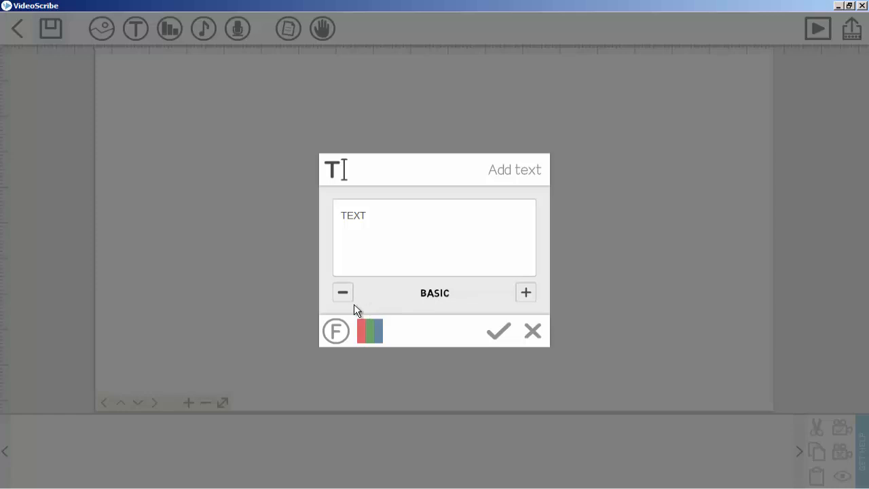
pyautogui.moveTo(324, 315)
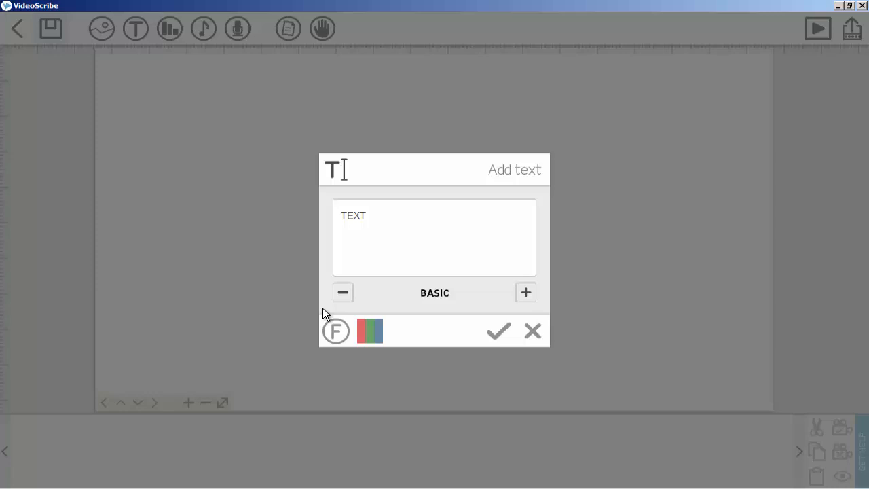
pyautogui.moveTo(314, 311)
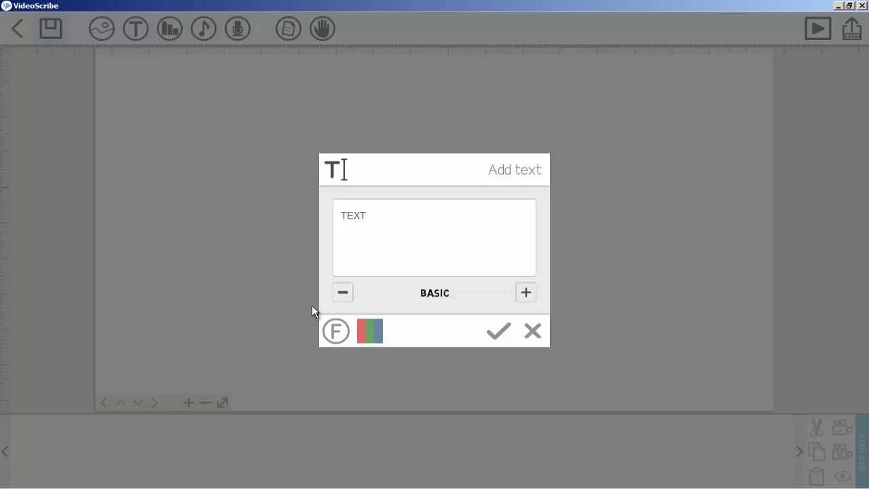
pyautogui.moveTo(336, 331)
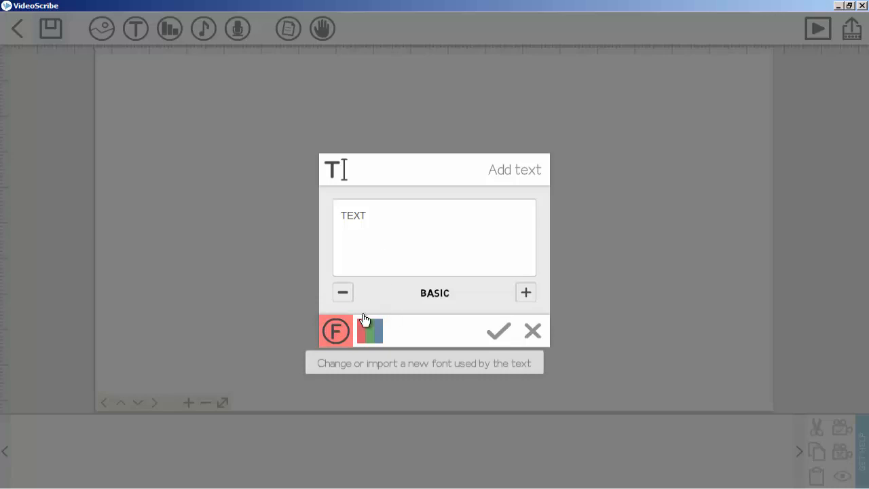
pyautogui.moveTo(367, 332)
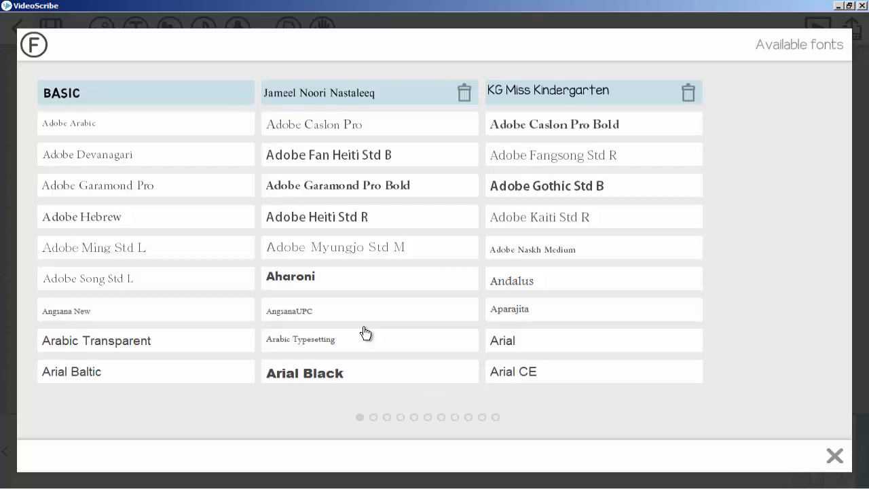
pyautogui.moveTo(258, 285)
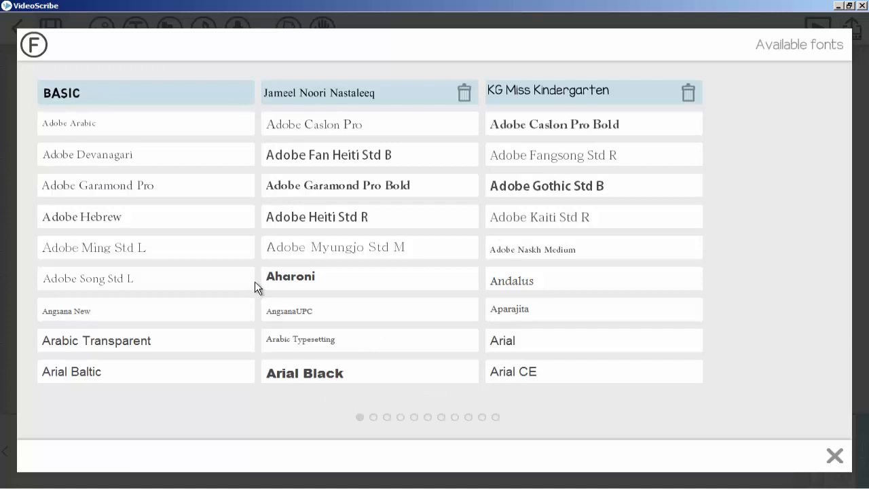
pyautogui.moveTo(287, 260)
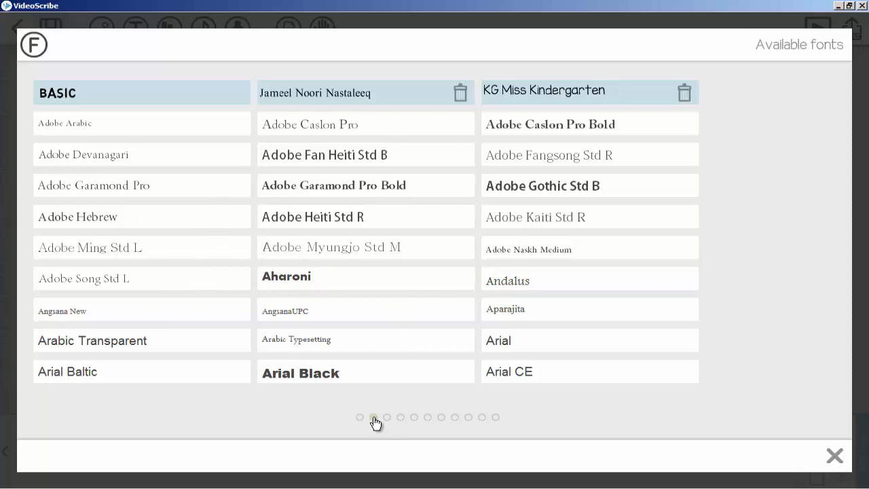
# Page through the font gallery to the page listing Kartika.
pyautogui.click(386, 418)
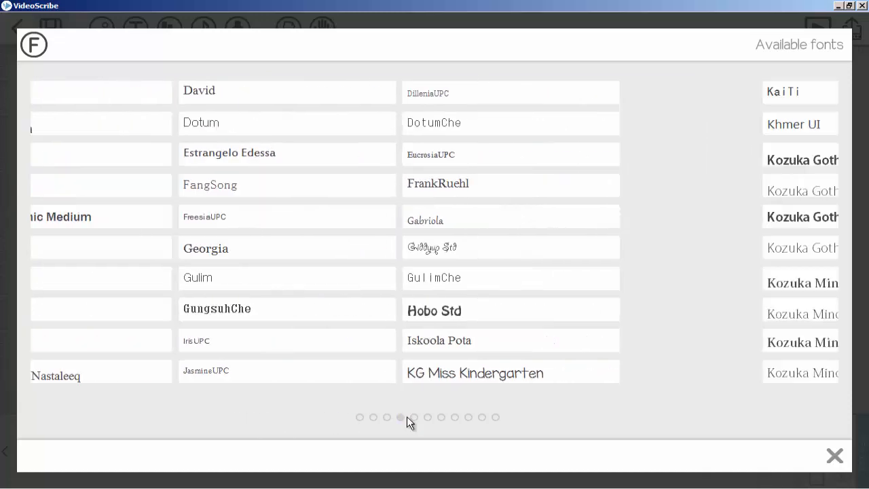
pyautogui.click(396, 418)
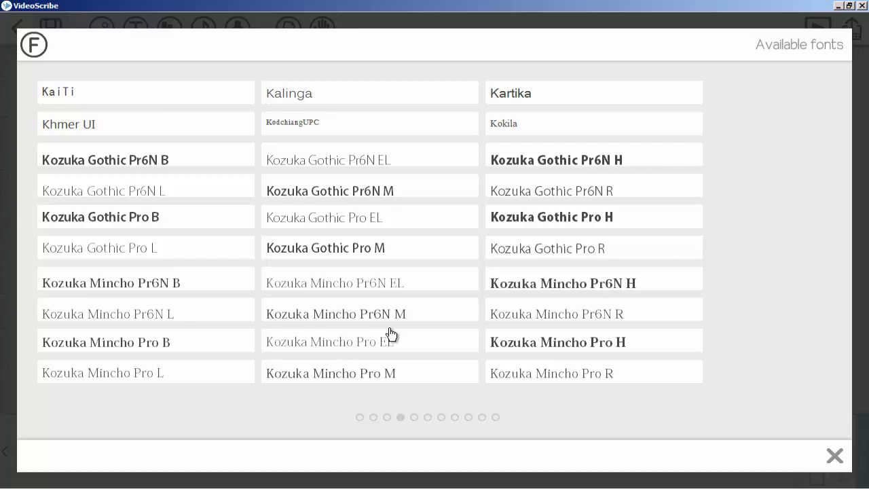
pyautogui.moveTo(507, 182)
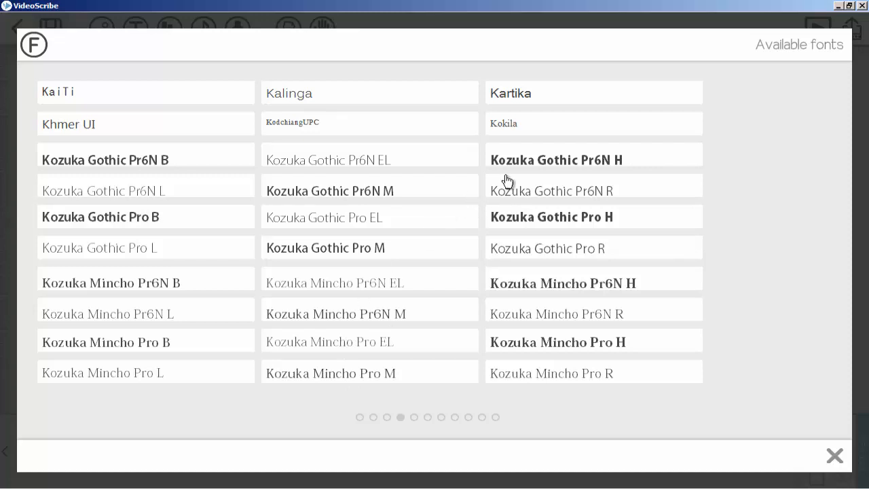
pyautogui.moveTo(538, 166)
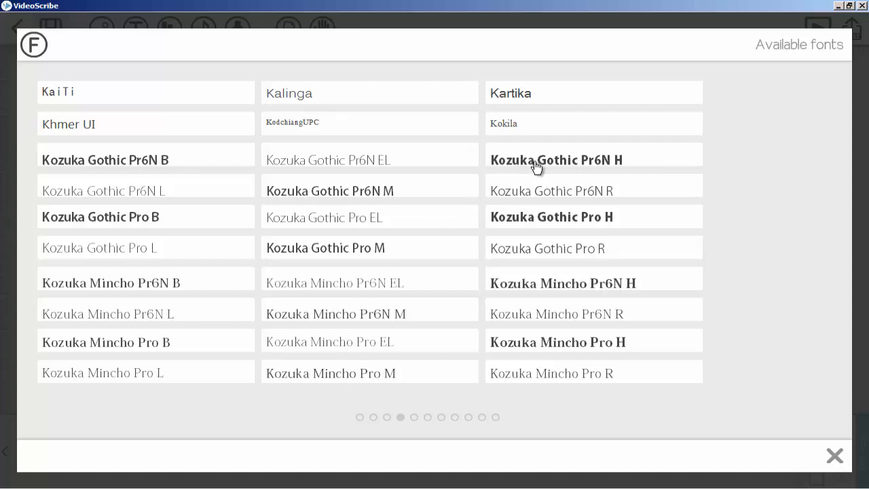
pyautogui.moveTo(552, 237)
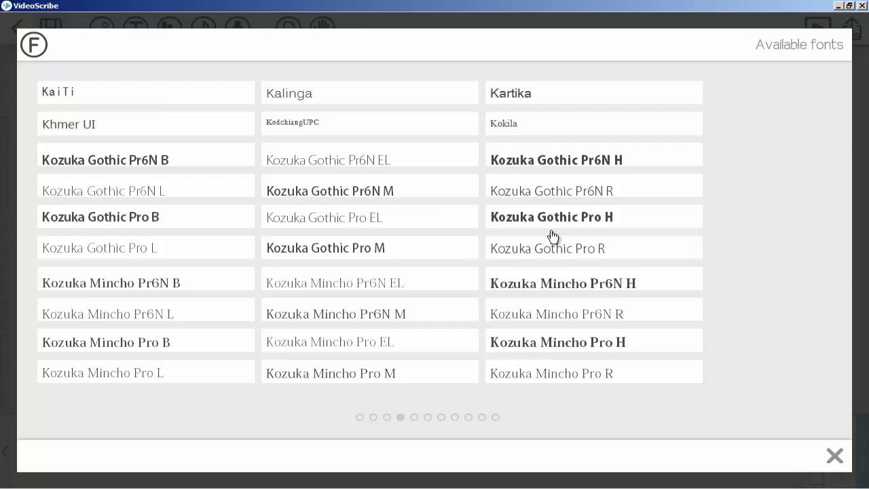
pyautogui.moveTo(529, 175)
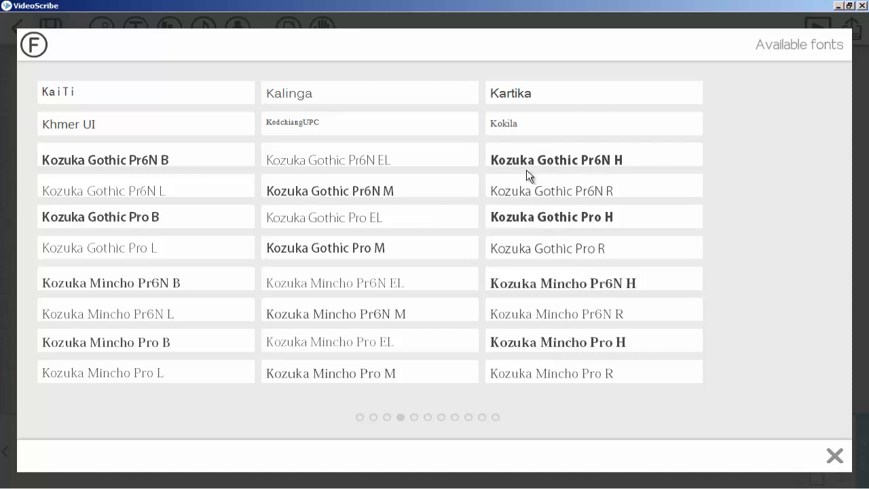
pyautogui.moveTo(513, 102)
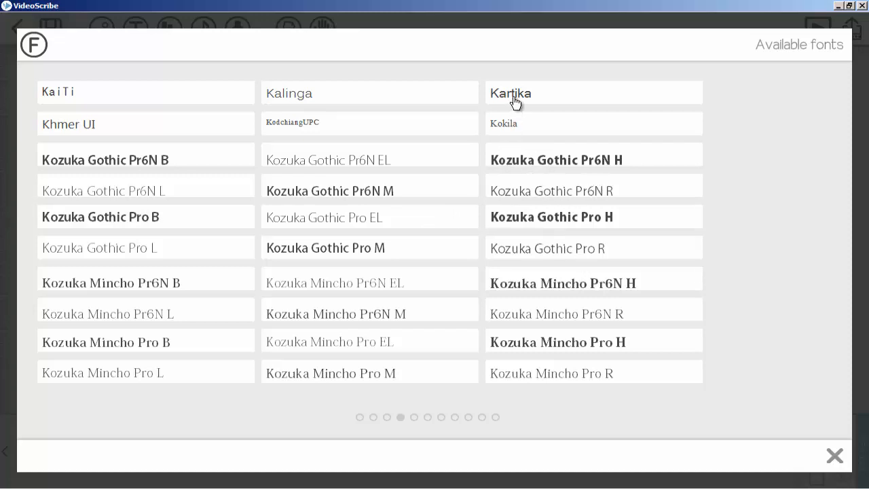
# Choose Kartika and include the Arabic character set among the sets to import (1752 characters).
pyautogui.click(510, 93)
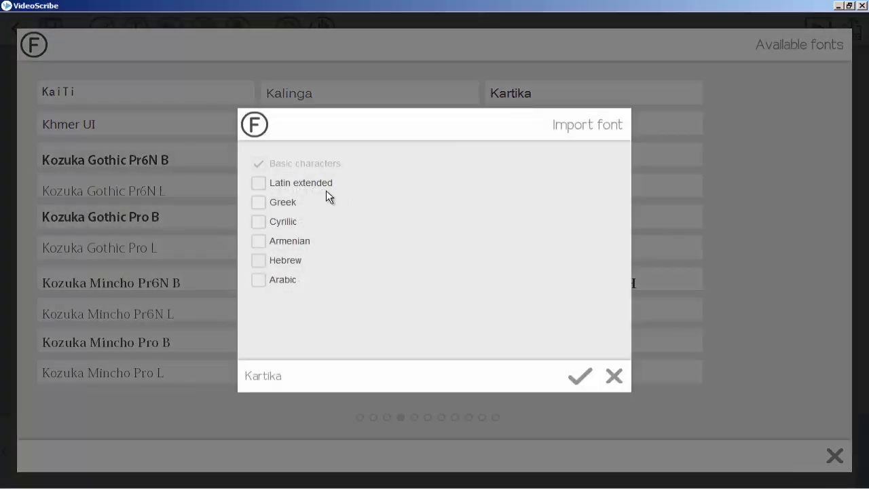
pyautogui.moveTo(421, 155)
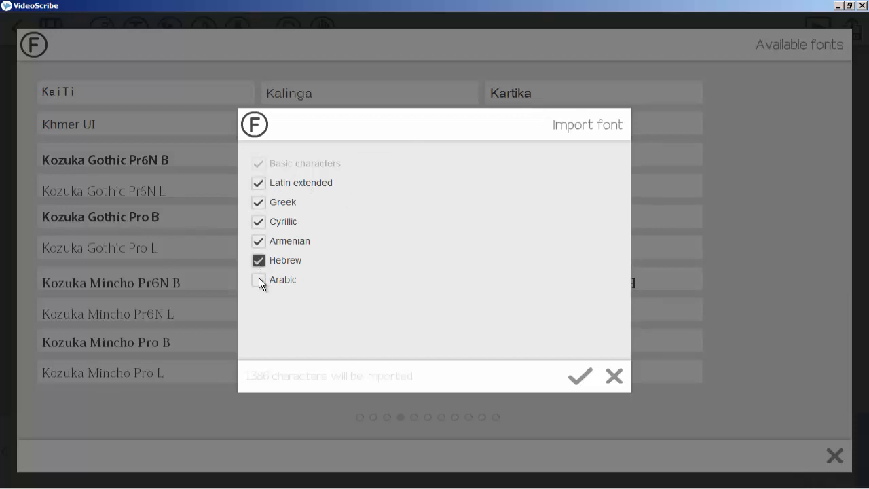
pyautogui.click(258, 280)
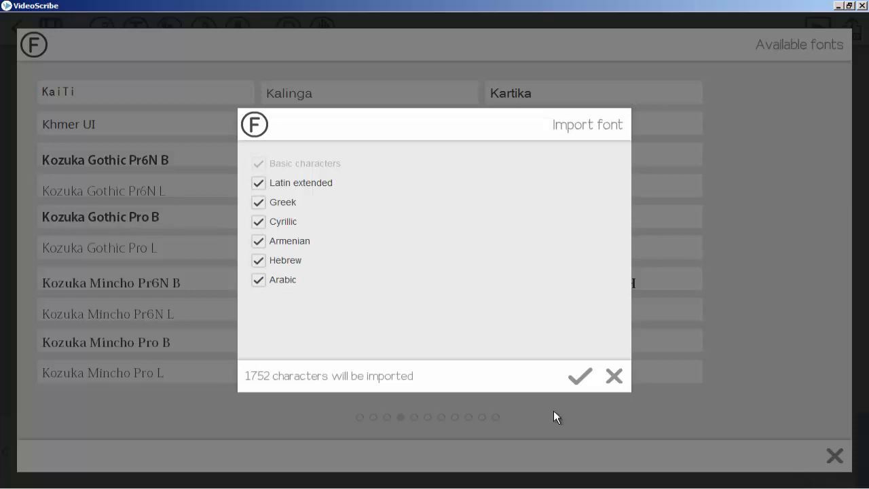
pyautogui.moveTo(505, 324)
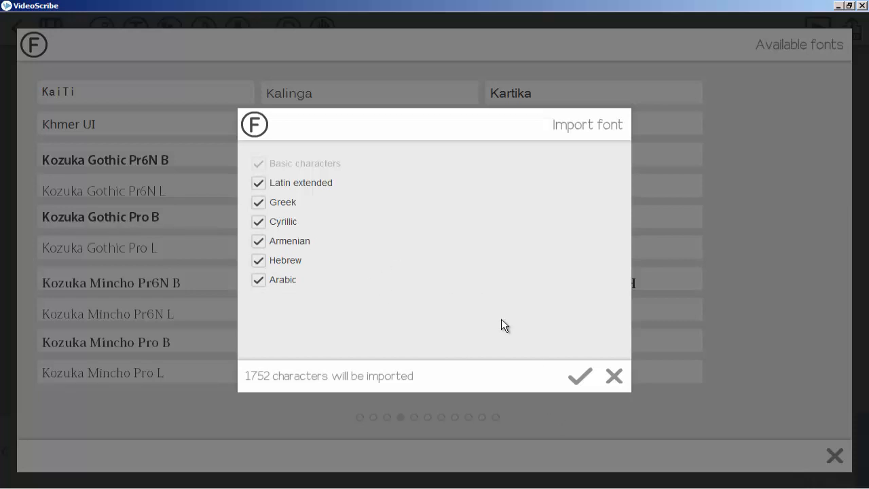
pyautogui.click(258, 280)
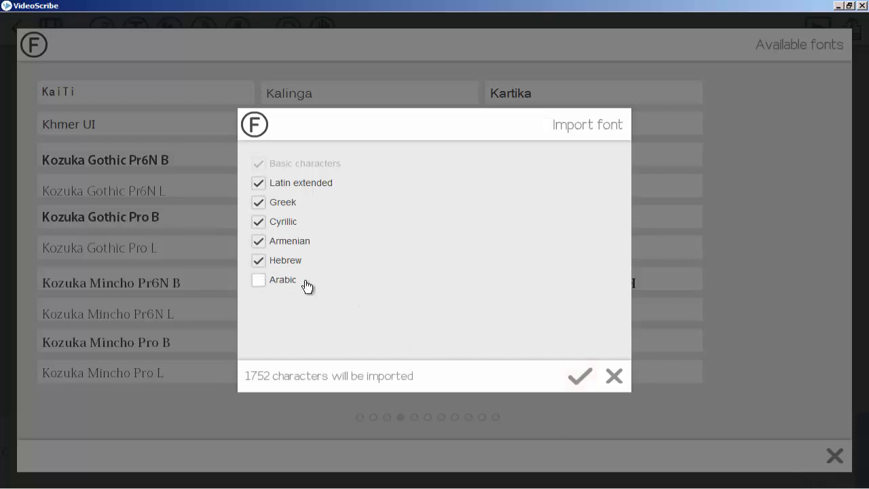
pyautogui.click(258, 280)
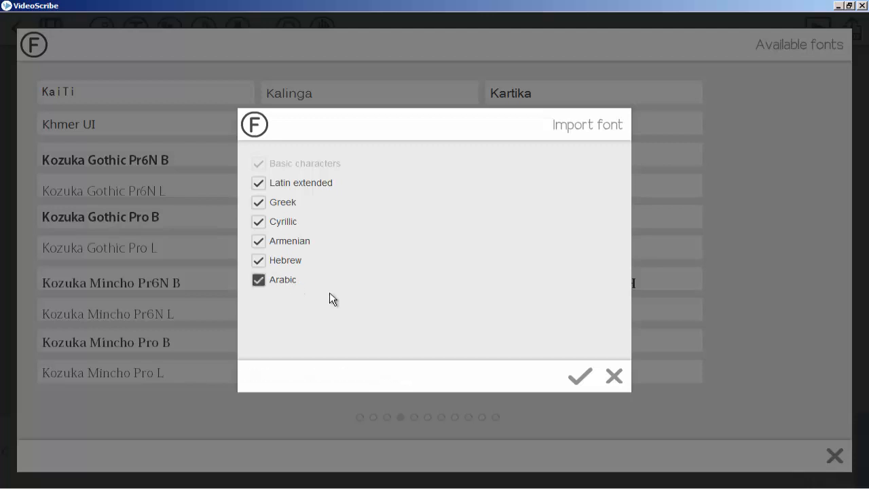
pyautogui.click(260, 280)
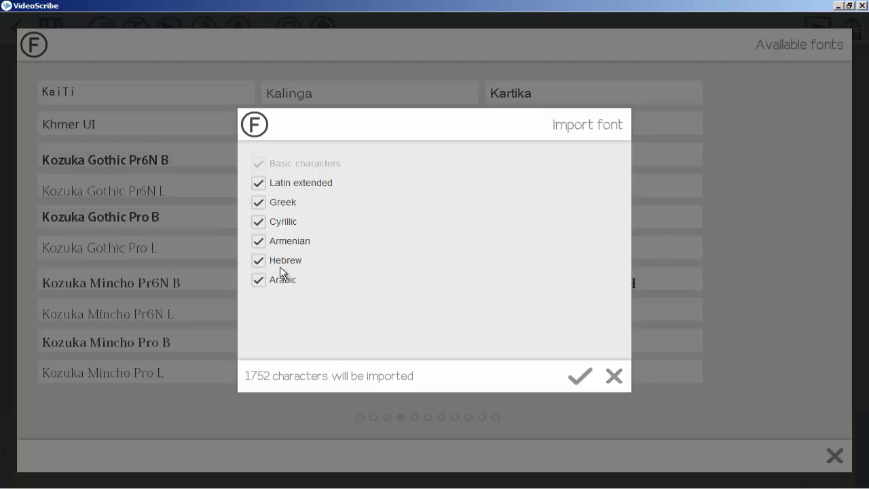
pyautogui.click(258, 280)
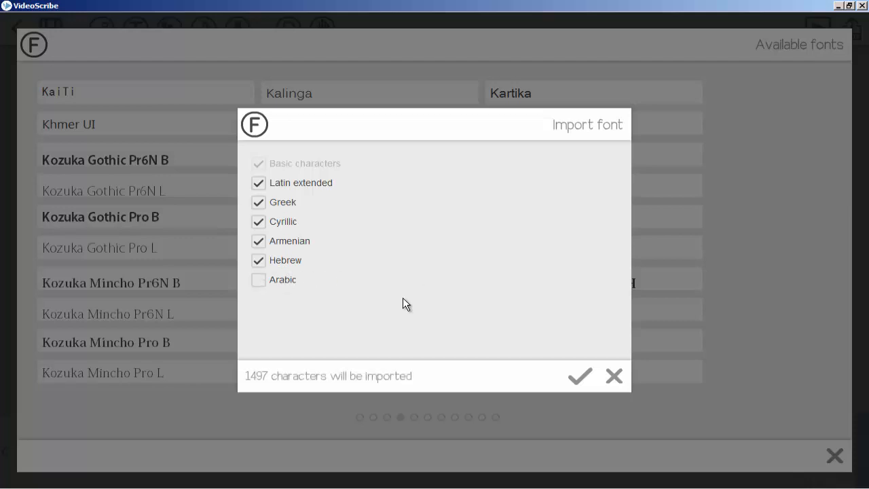
pyautogui.click(258, 280)
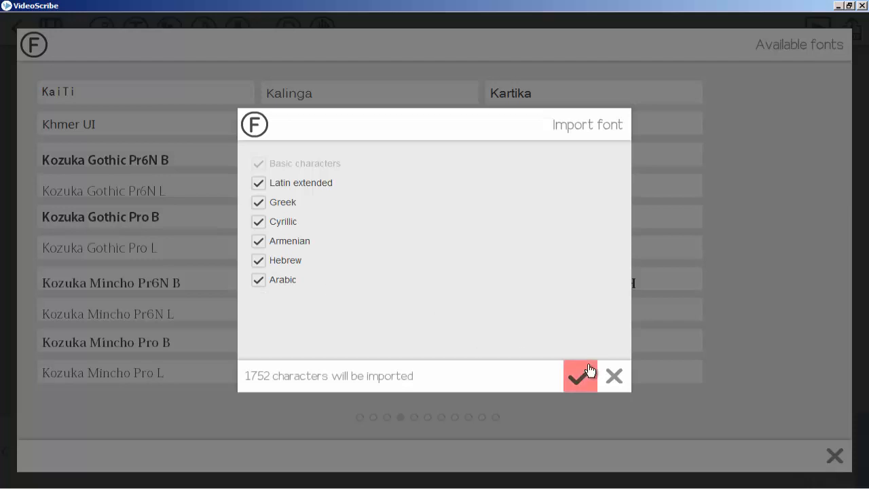
# Import Kartika with the chosen character sets as the font for TEXT.
pyautogui.click(580, 377)
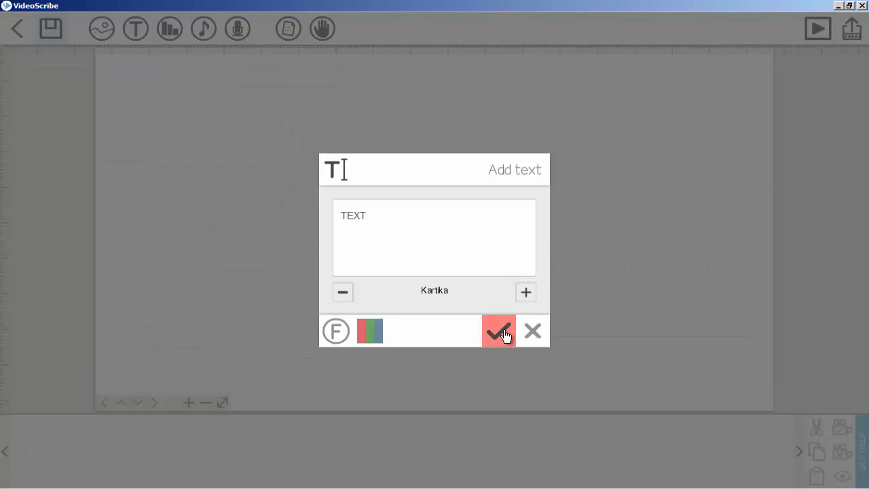
# Place TEXT on the canvas, enlarge it, and dismiss its Text Properties unchanged.
pyautogui.click(498, 332)
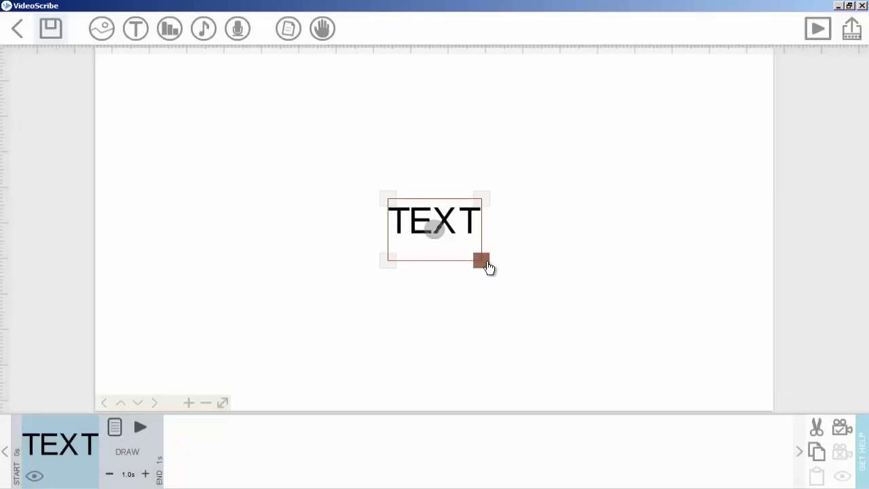
pyautogui.moveTo(480, 260); pyautogui.dragTo(513, 284)
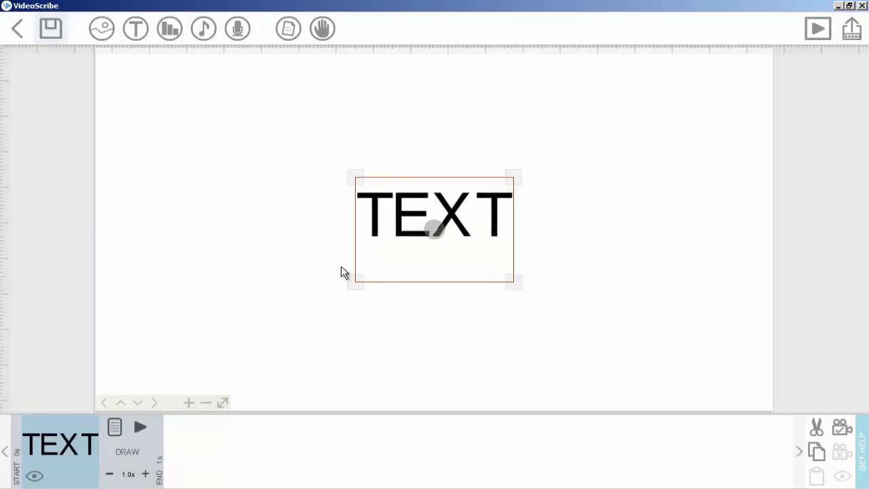
pyautogui.moveTo(395, 222)
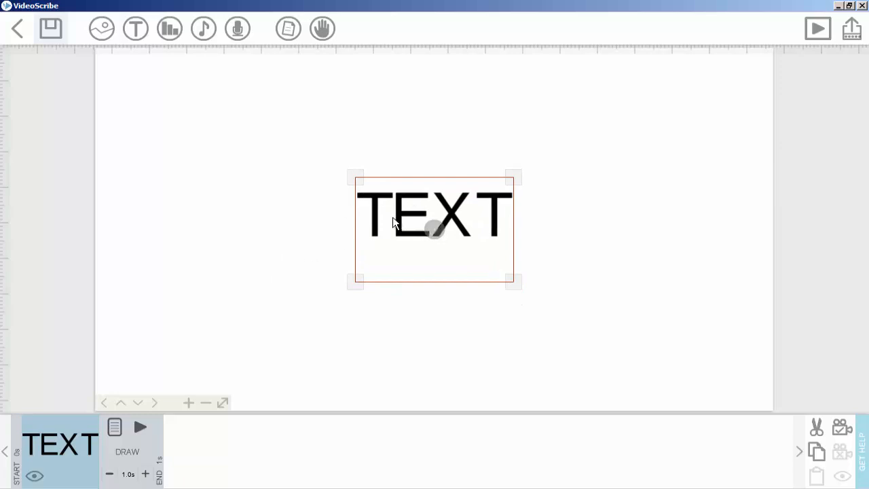
pyautogui.click(114, 427)
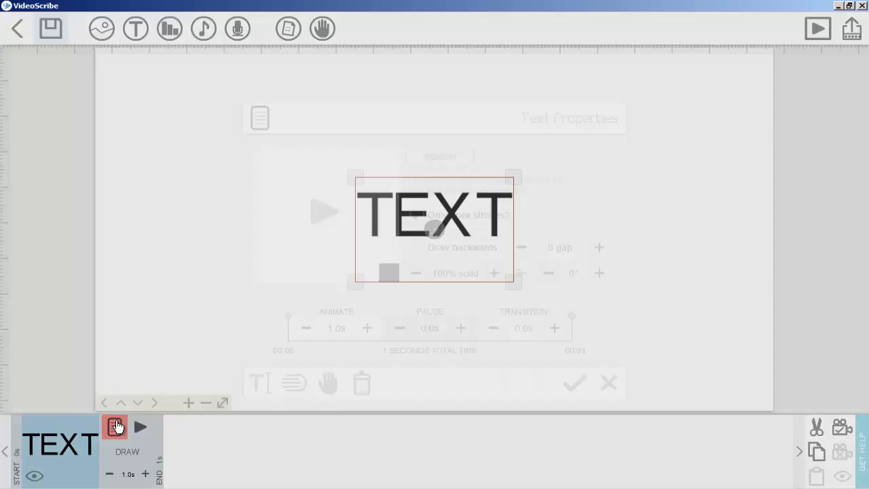
pyautogui.click(114, 426)
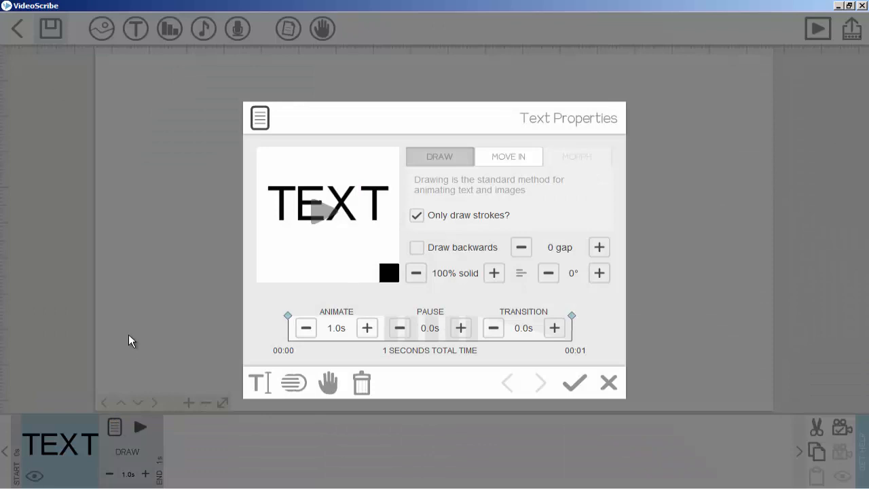
pyautogui.click(573, 383)
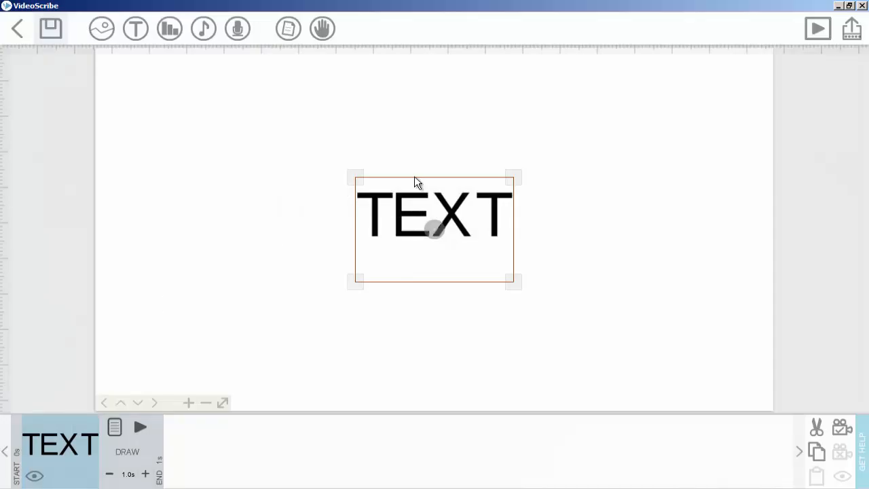
pyautogui.moveTo(510, 175)
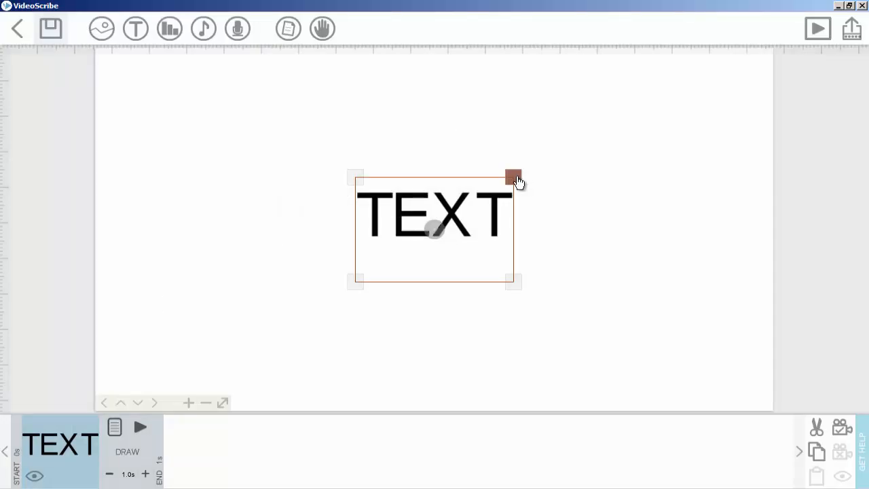
pyautogui.moveTo(474, 182)
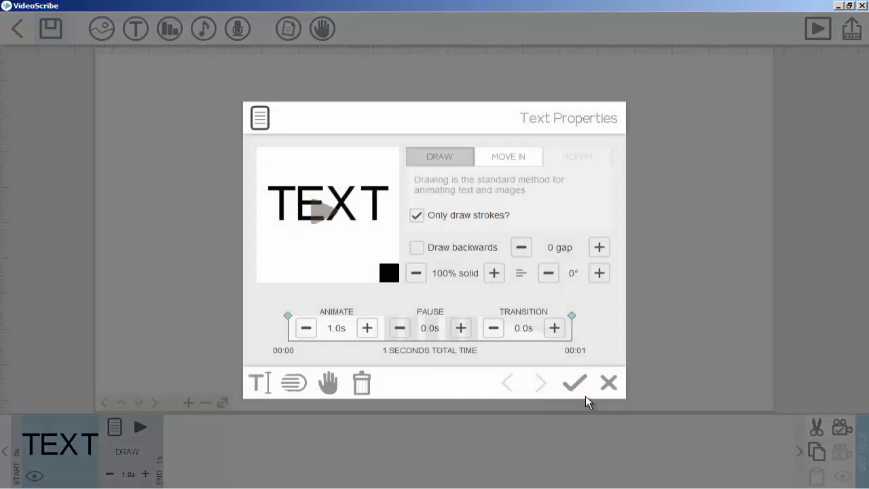
pyautogui.click(576, 383)
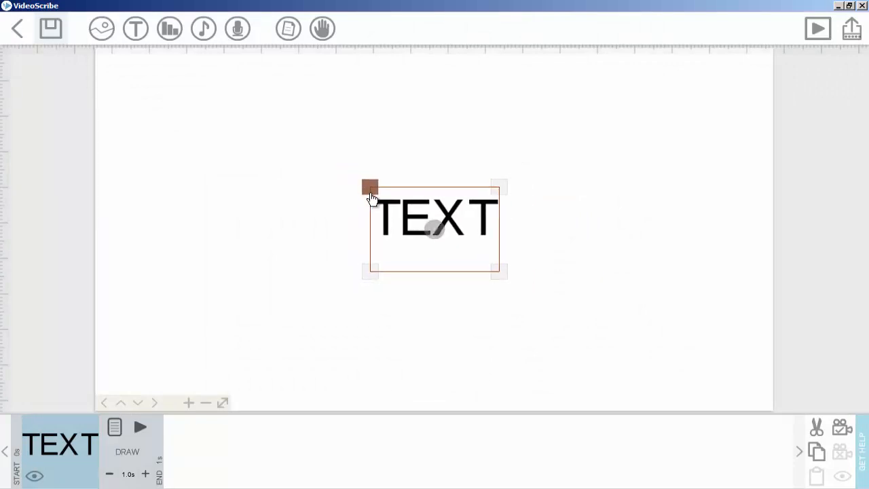
# Rotate the TEXT element, then turn it back to nearly level.
pyautogui.moveTo(370, 187); pyautogui.dragTo(475, 278)
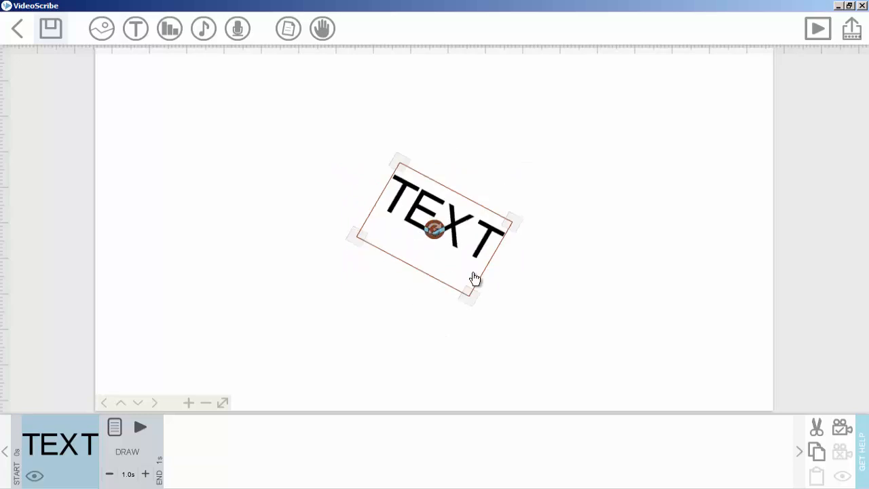
pyautogui.moveTo(475, 278); pyautogui.dragTo(440, 231)
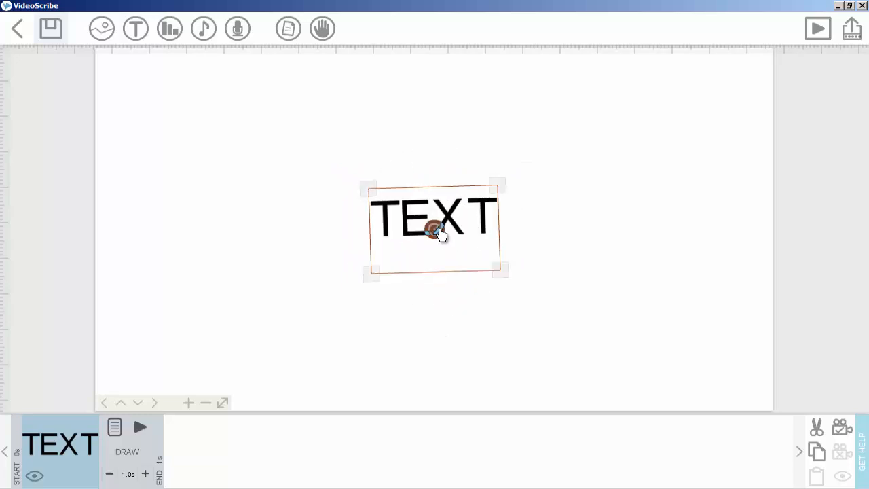
pyautogui.moveTo(438, 243)
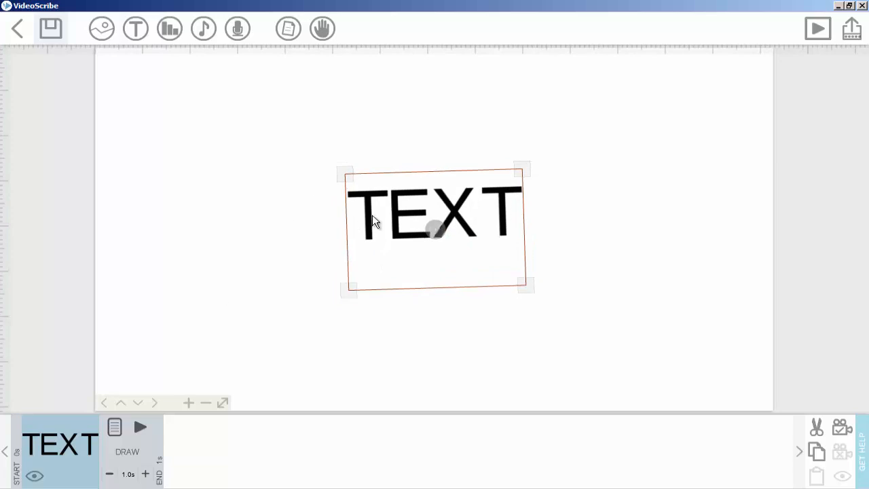
pyautogui.moveTo(196, 312)
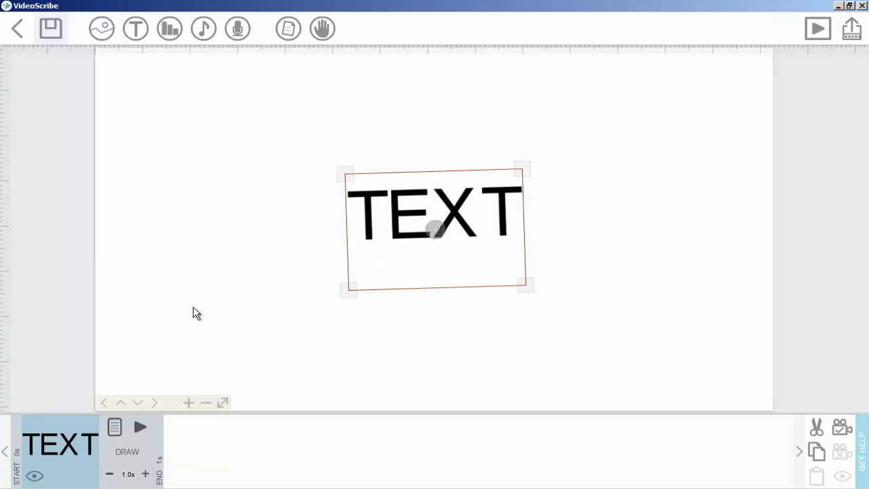
pyautogui.moveTo(114, 427)
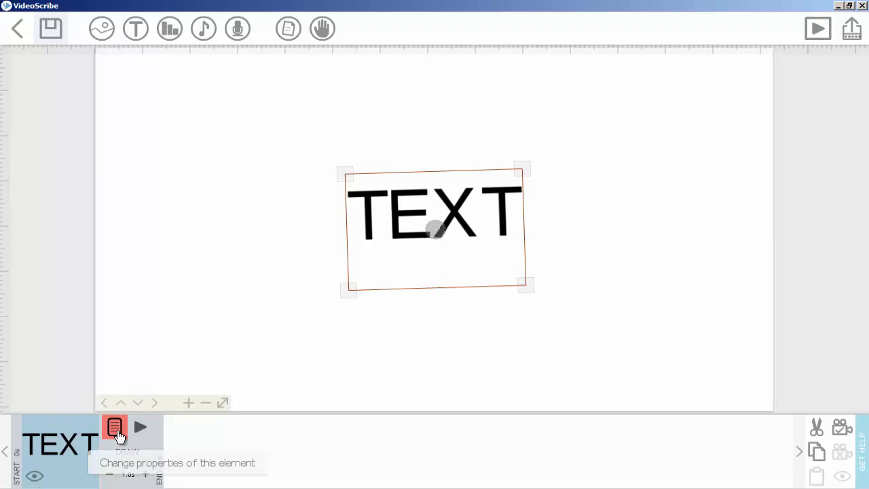
# Set the TEXT element's colour to pink (after trying yellow) and apply it.
pyautogui.click(114, 426)
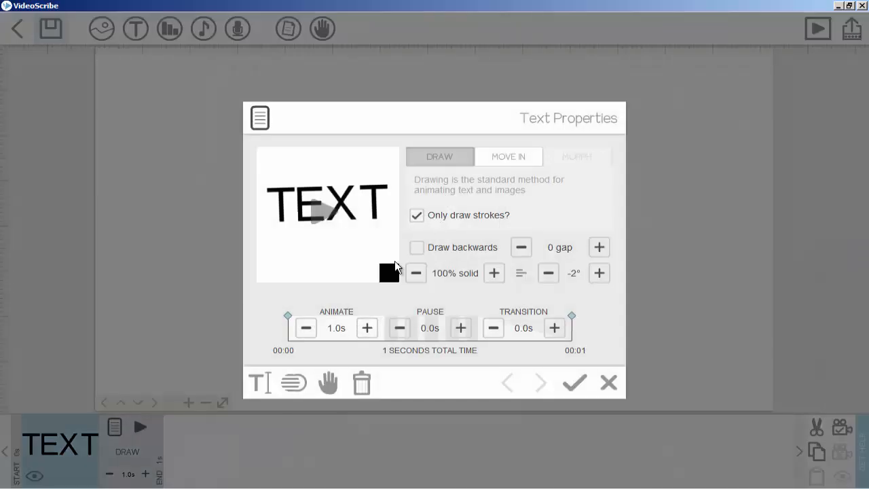
pyautogui.moveTo(389, 271)
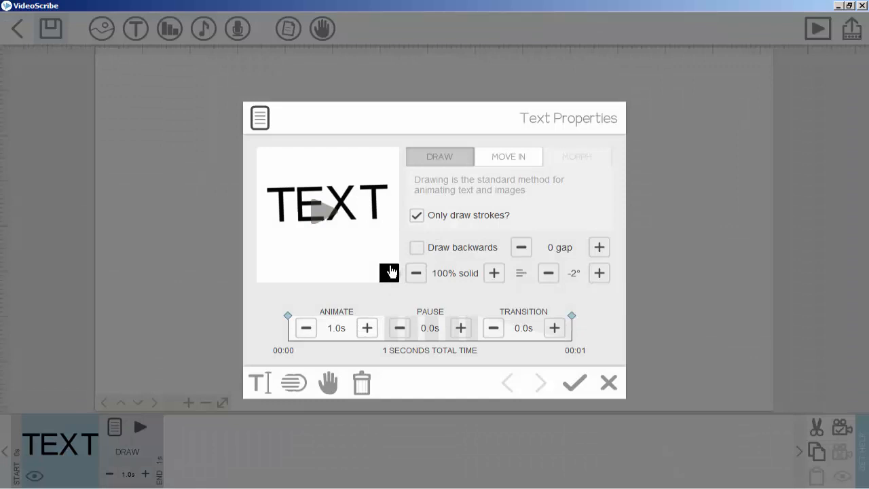
pyautogui.click(388, 273)
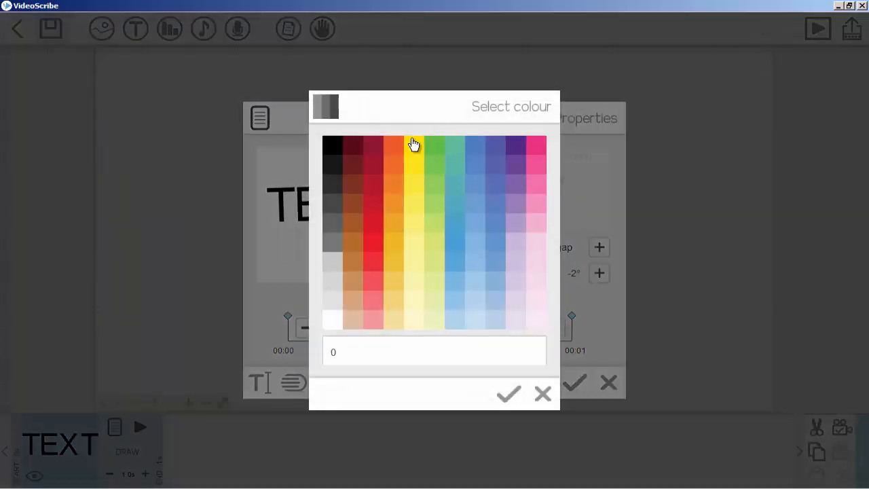
pyautogui.click(414, 143)
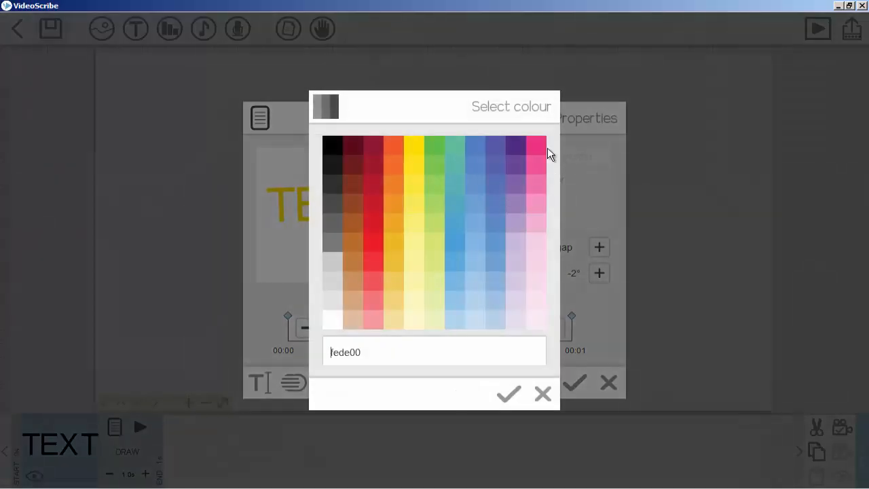
pyautogui.click(509, 393)
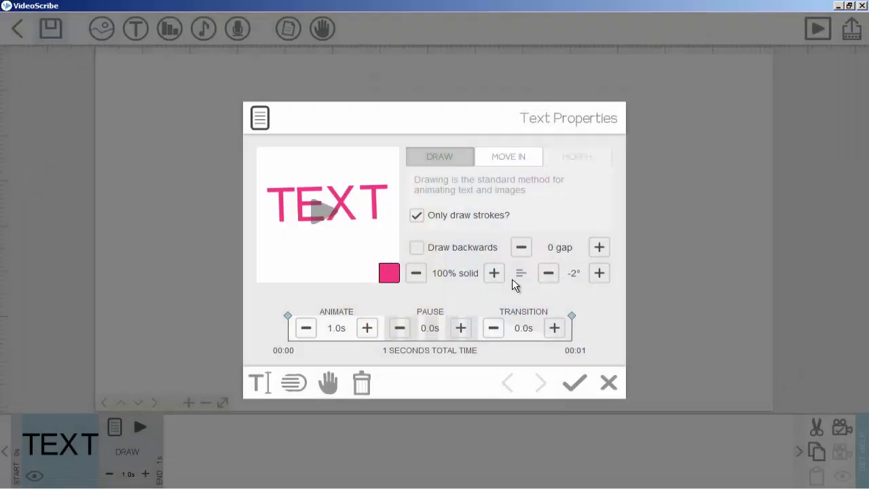
pyautogui.moveTo(431, 342)
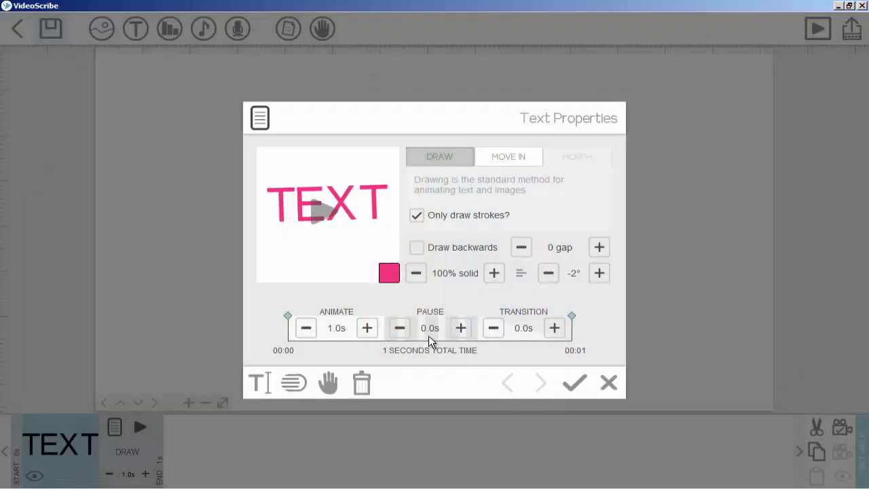
pyautogui.moveTo(383, 326)
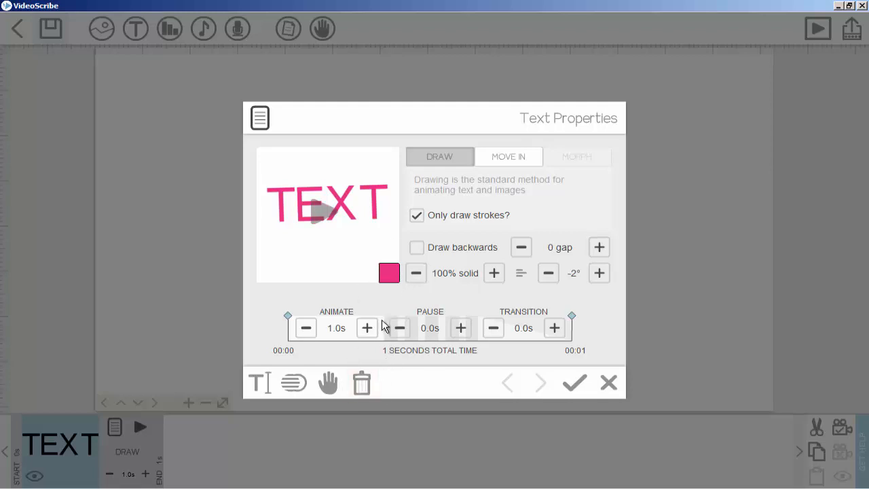
pyautogui.moveTo(414, 327)
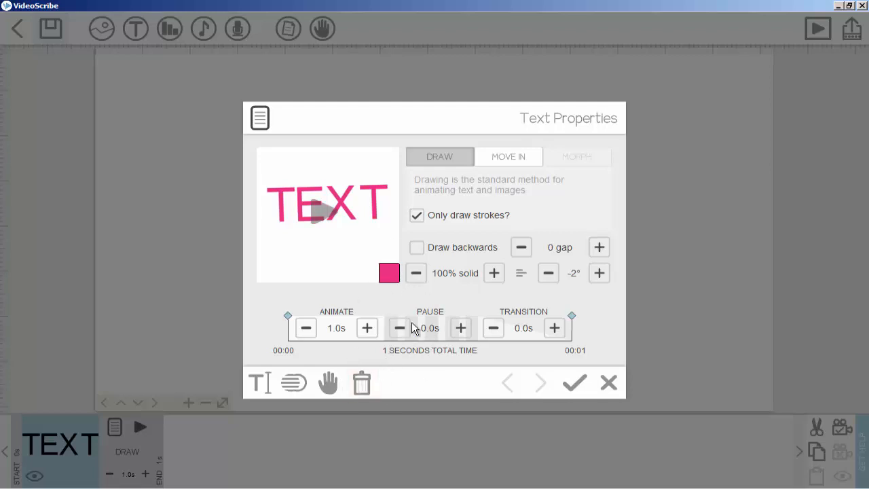
pyautogui.moveTo(512, 430)
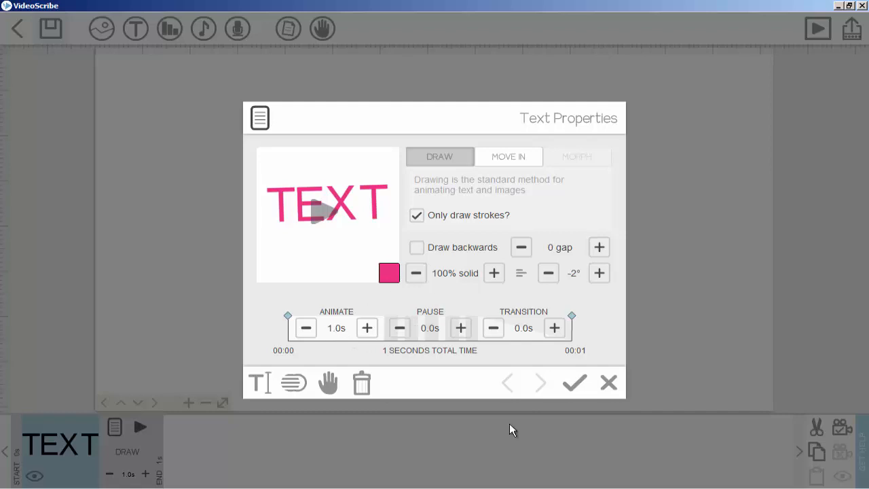
pyautogui.moveTo(573, 383)
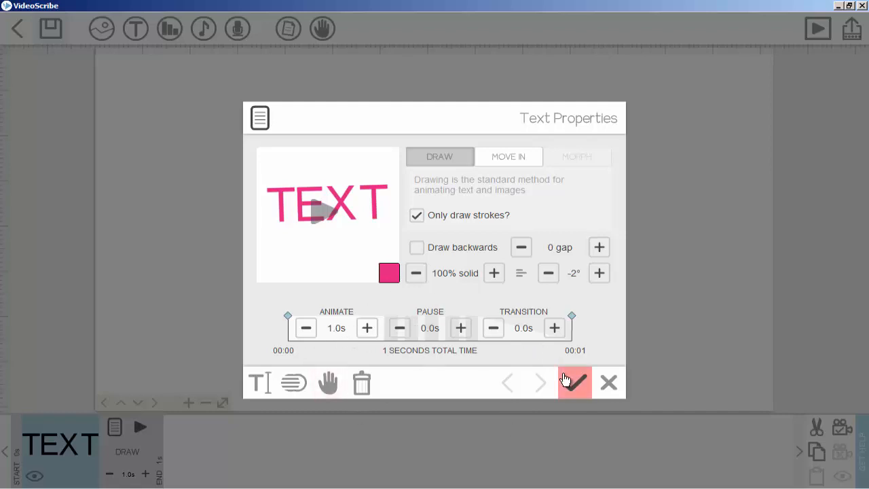
pyautogui.click(574, 383)
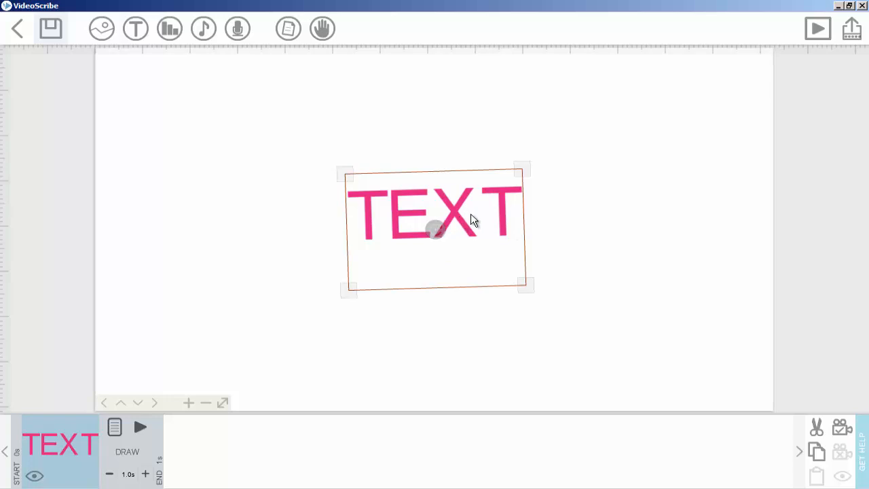
# Position the copied pink TEXT element beside the original and bring up its Text Properties.
pyautogui.moveTo(473, 219); pyautogui.dragTo(409, 188)
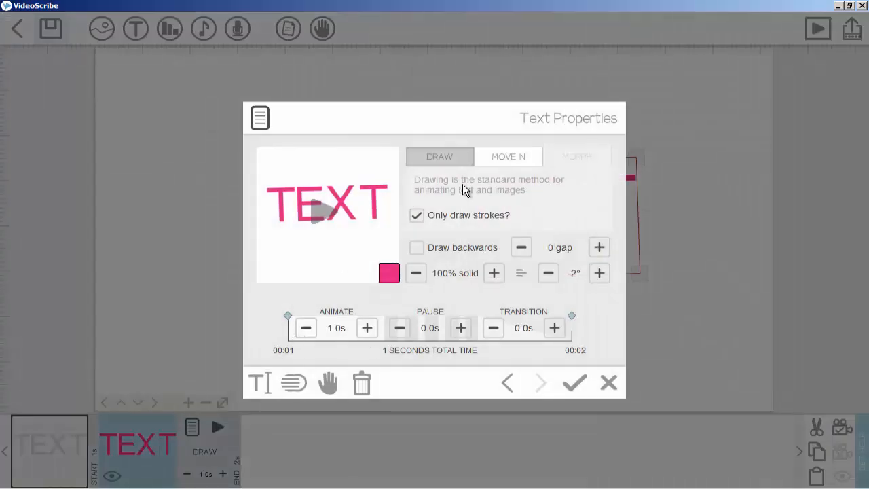
pyautogui.click(574, 383)
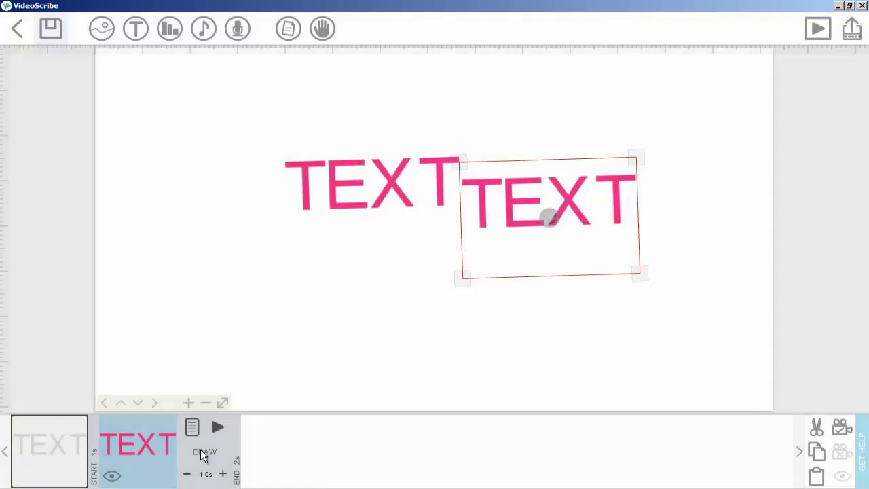
pyautogui.click(193, 425)
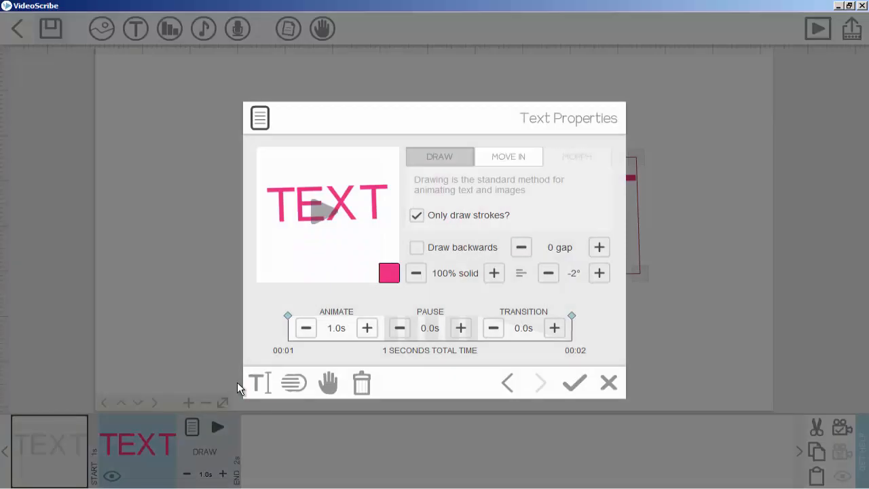
pyautogui.moveTo(259, 383)
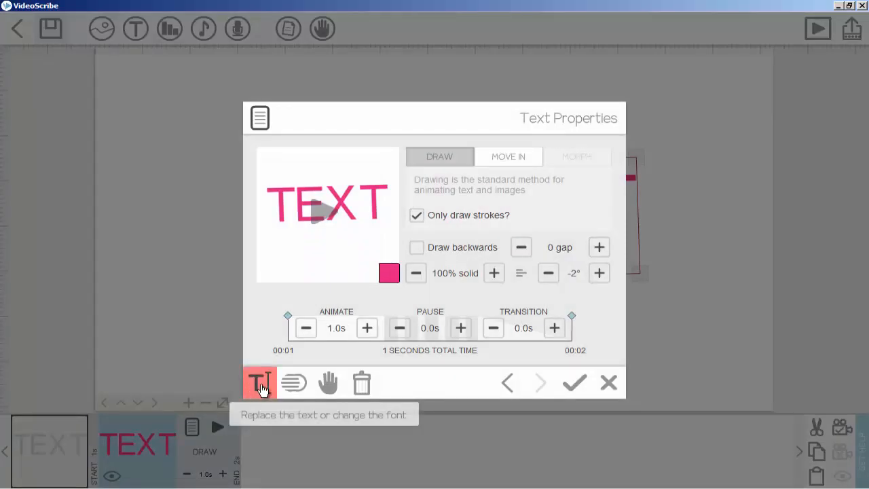
# Replace the copy's wording with TEXT2 and nudge it slightly right and down.
pyautogui.click(258, 383)
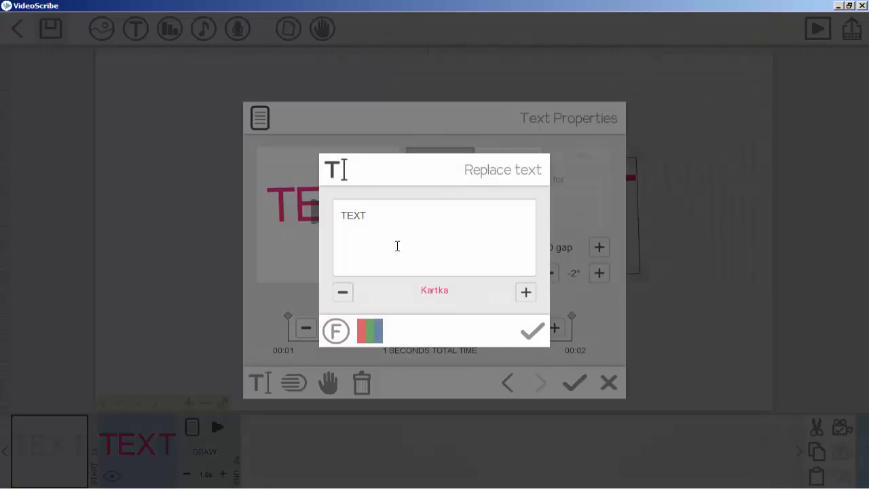
pyautogui.click(531, 331)
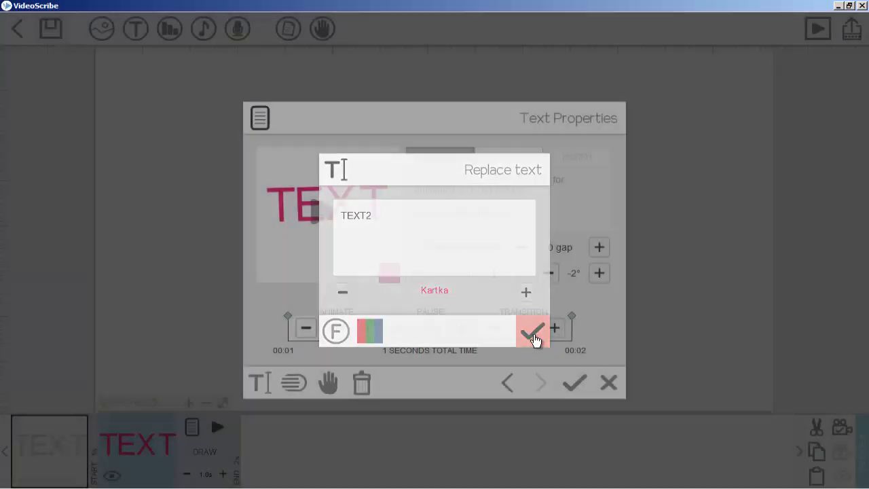
pyautogui.click(533, 331)
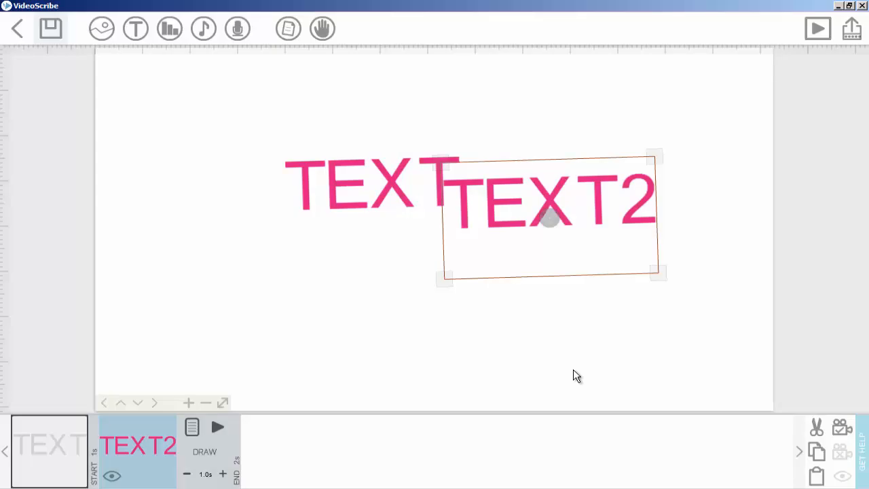
pyautogui.moveTo(550, 214); pyautogui.dragTo(577, 233)
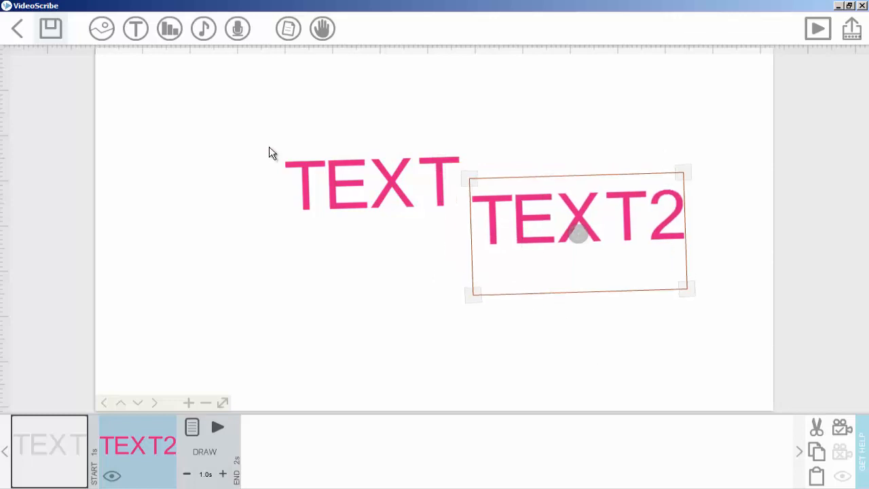